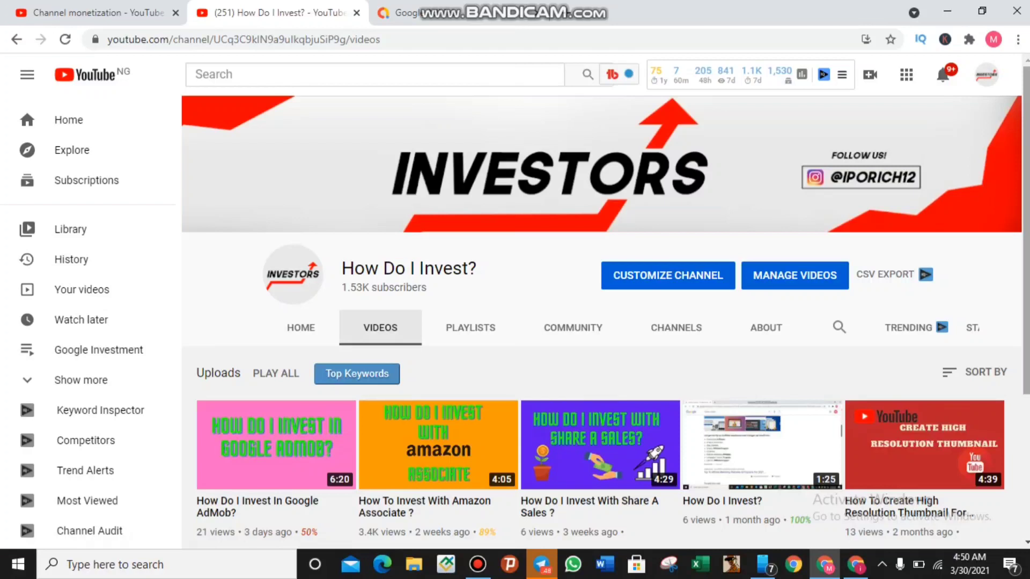
- Review the AdMob Home overview with the 'Your account is approved' card and $0.00 earnings
scroll("down", 3)
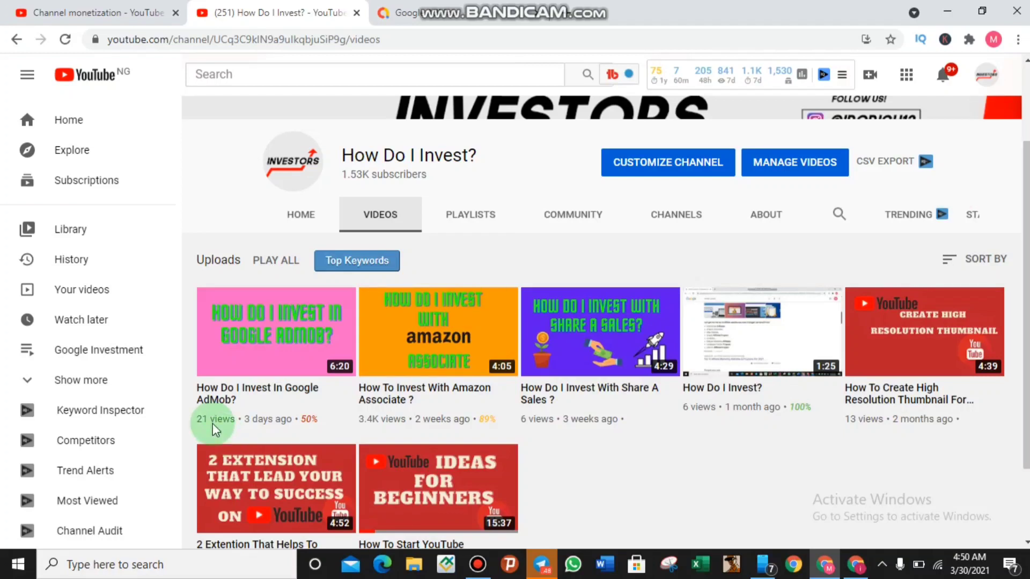
mouse_move(261, 389)
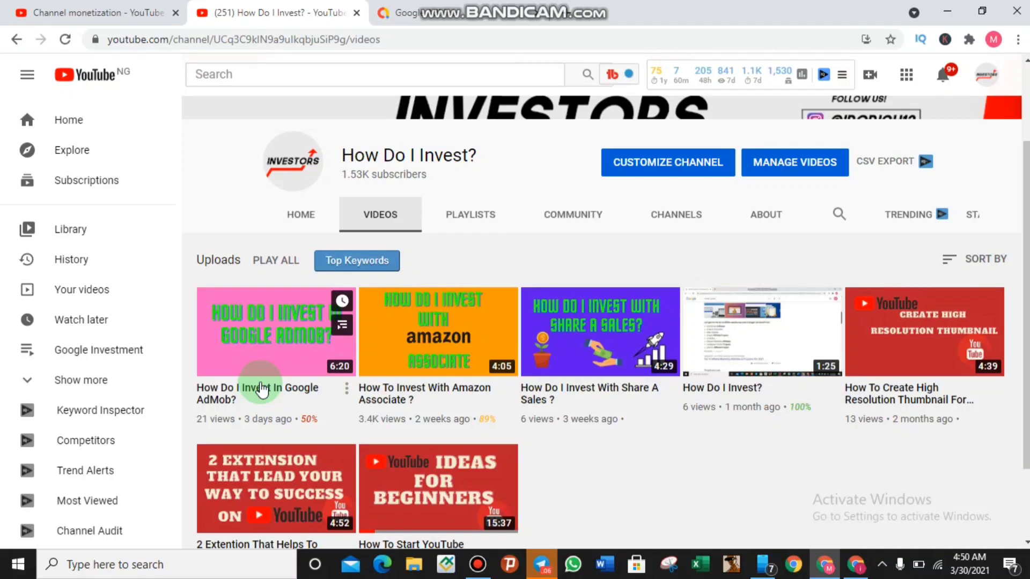
mouse_move(478, 335)
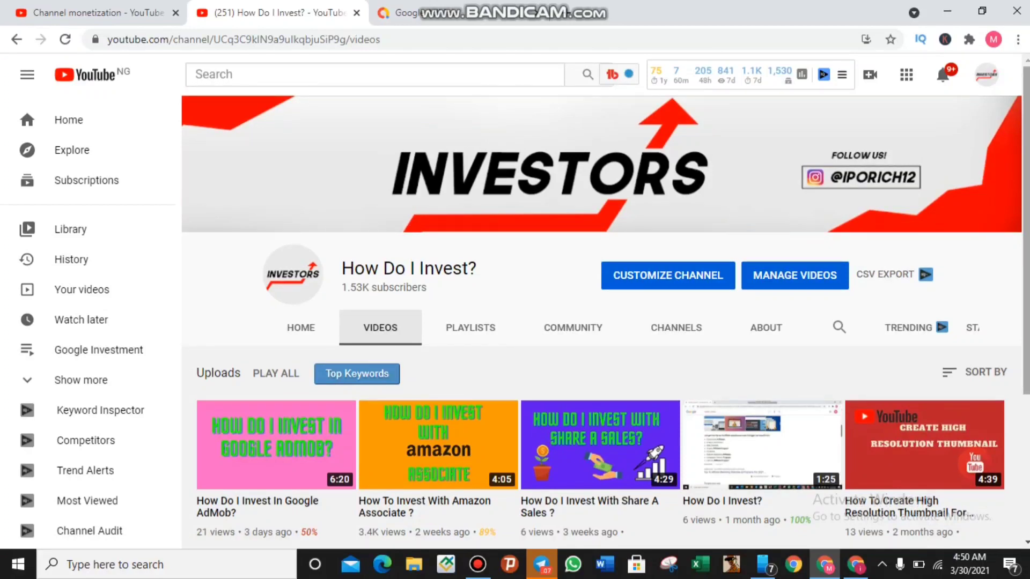
mouse_move(803, 6)
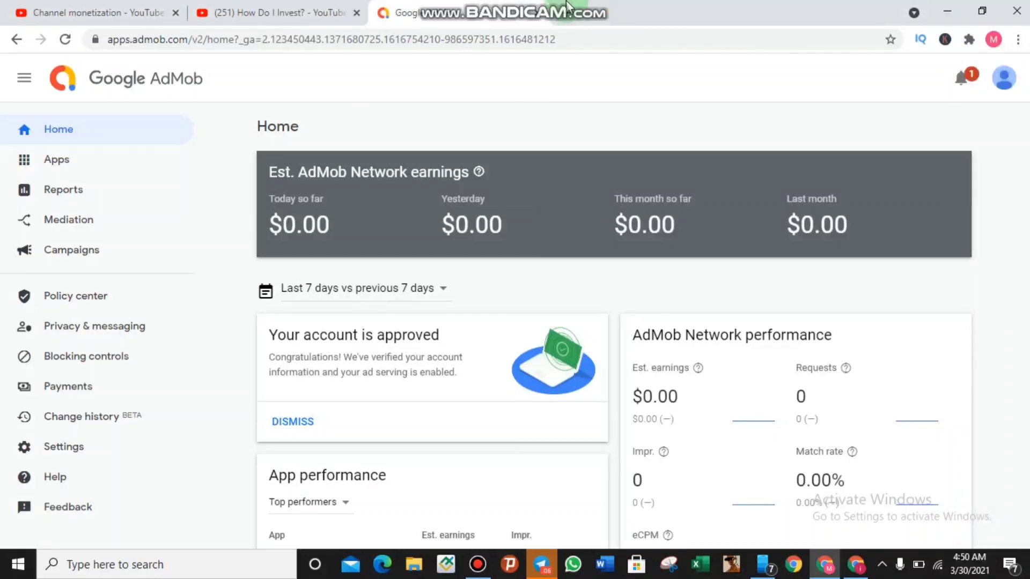
mouse_move(1023, 302)
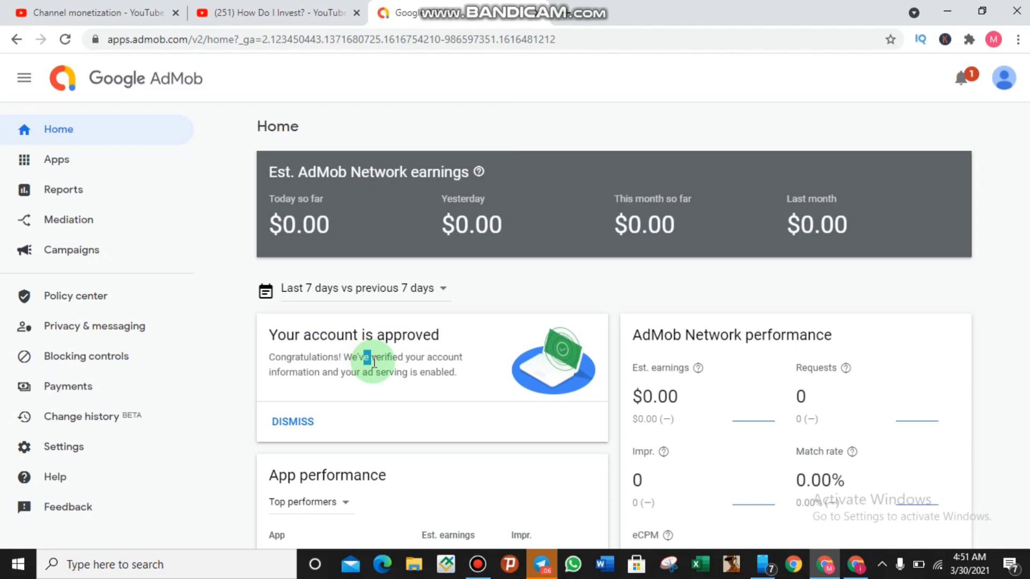
mouse_move(326, 379)
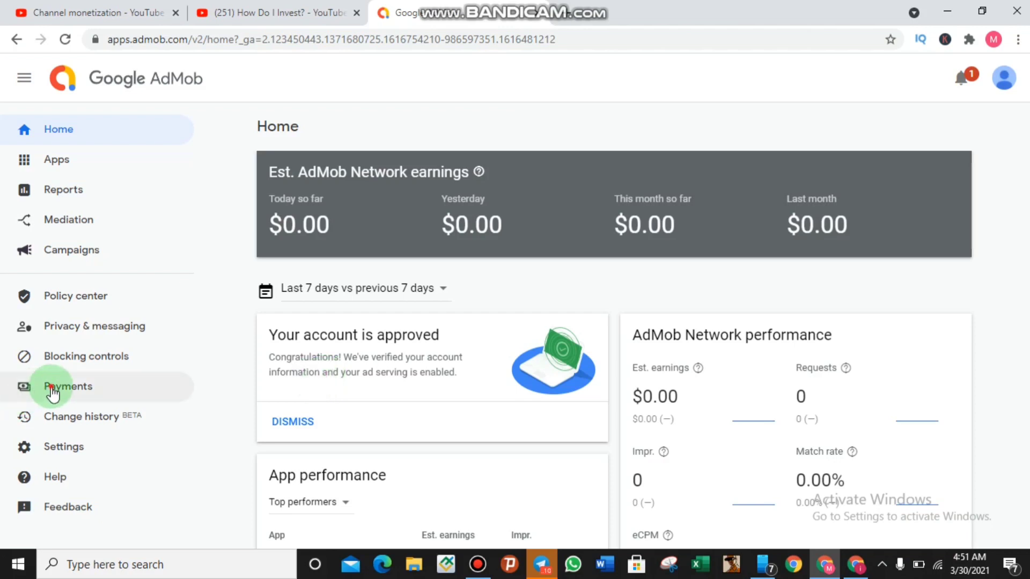
- View the Payments overview showing $0.00 earnings against the $100.00 payout threshold
left_click(69, 386)
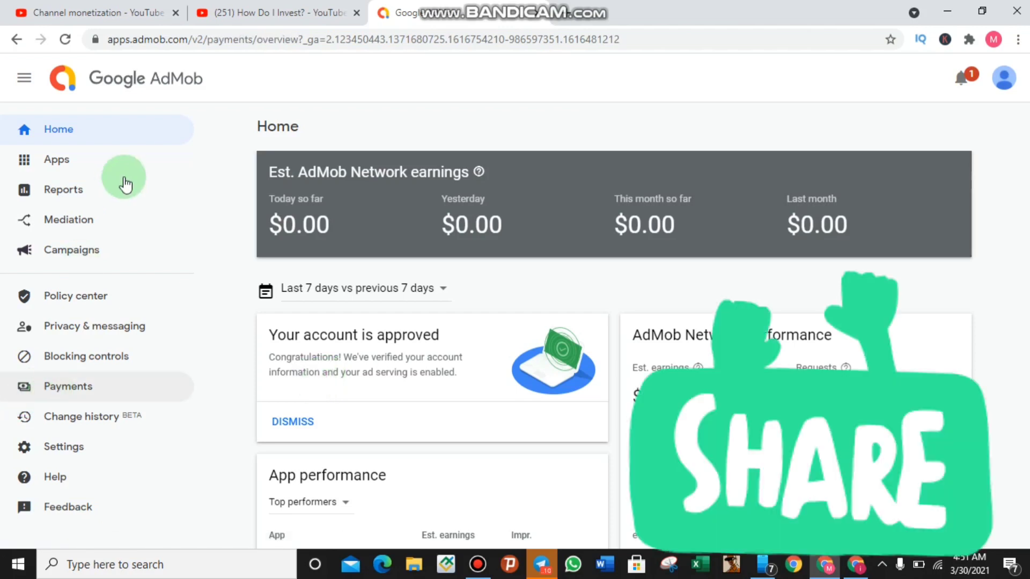
left_click(69, 386)
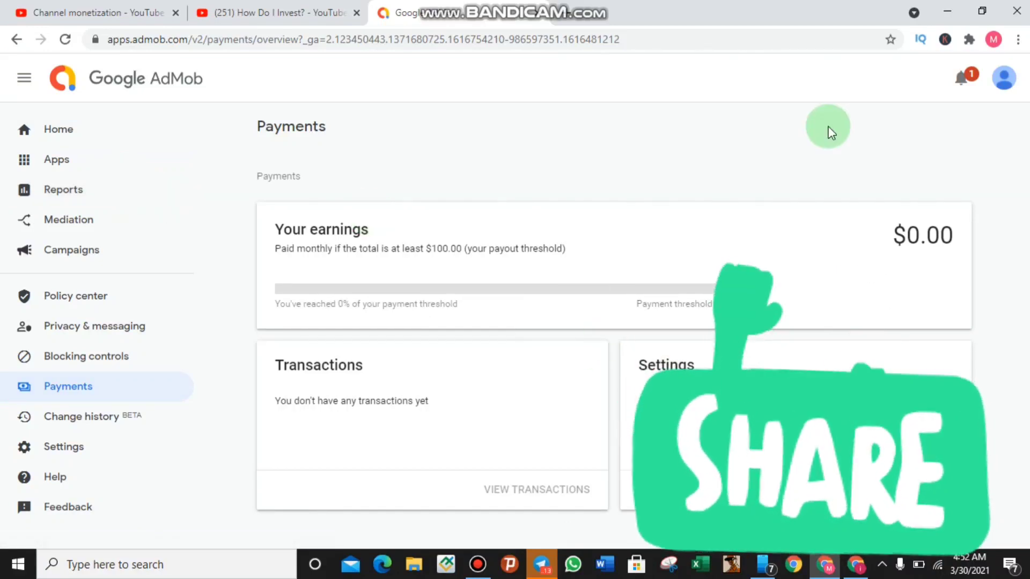
mouse_move(689, 307)
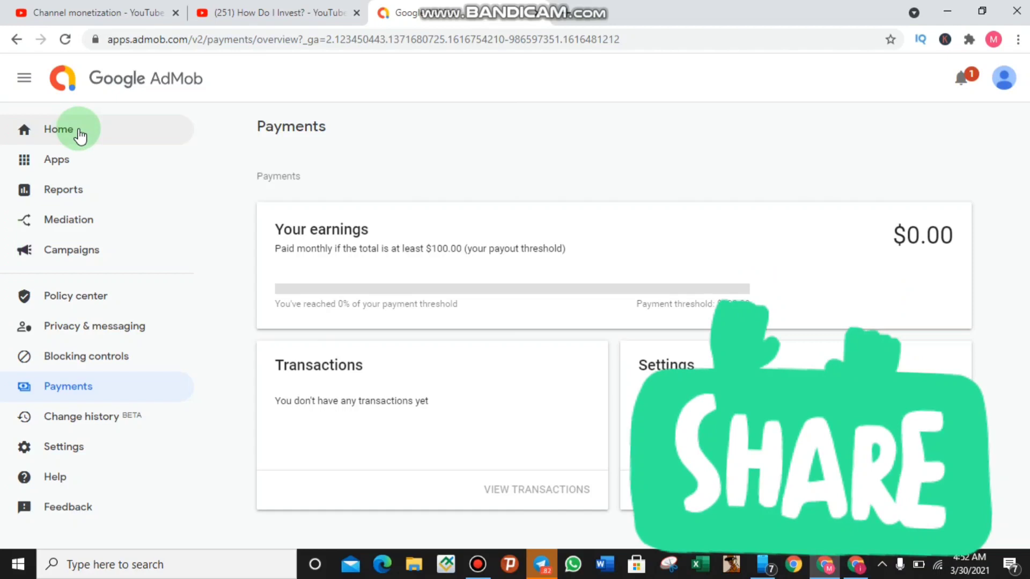
mouse_move(948, 78)
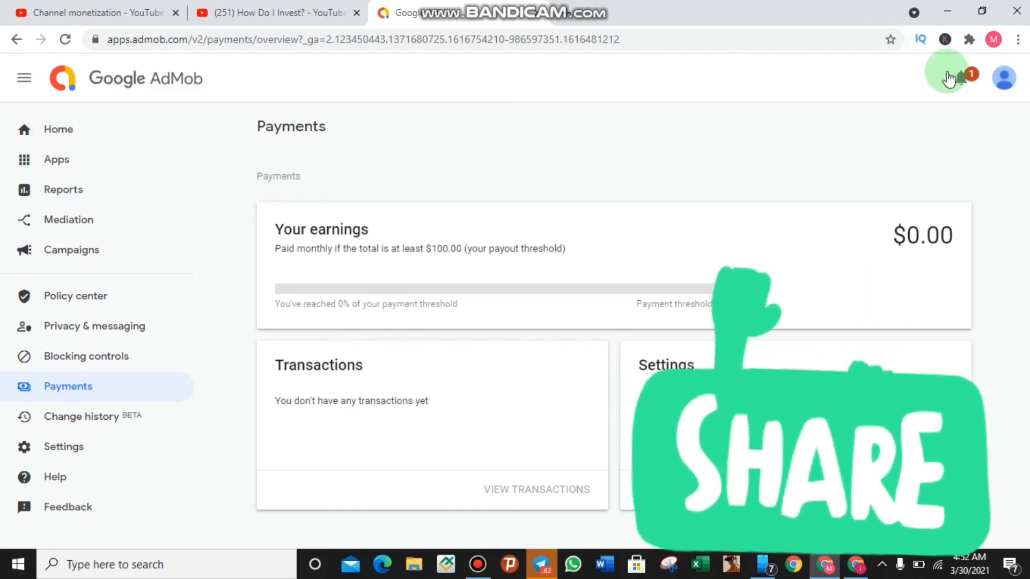
- Check the unread notification, then return to the AdMob Home overview
left_click(964, 75)
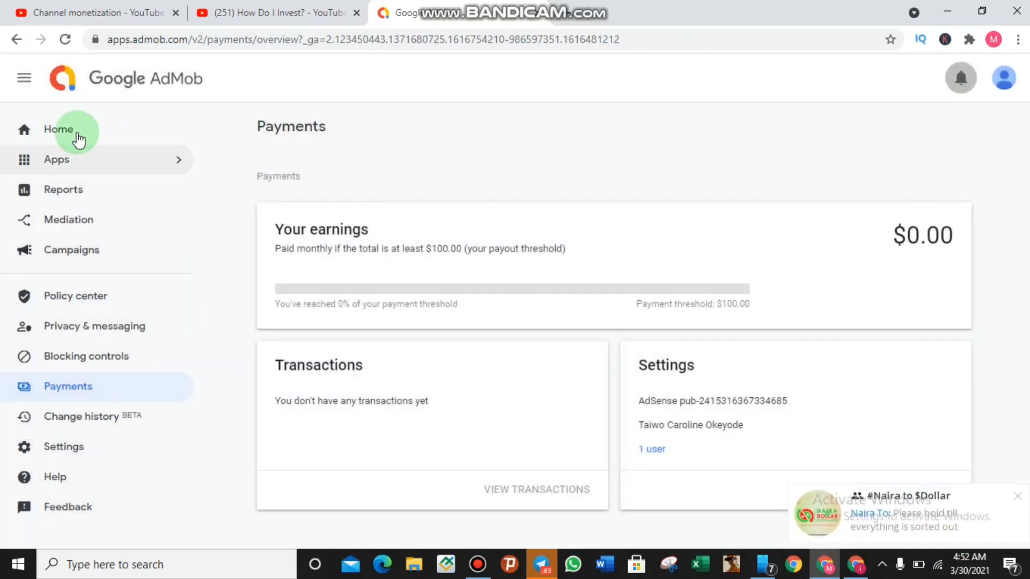
left_click(59, 128)
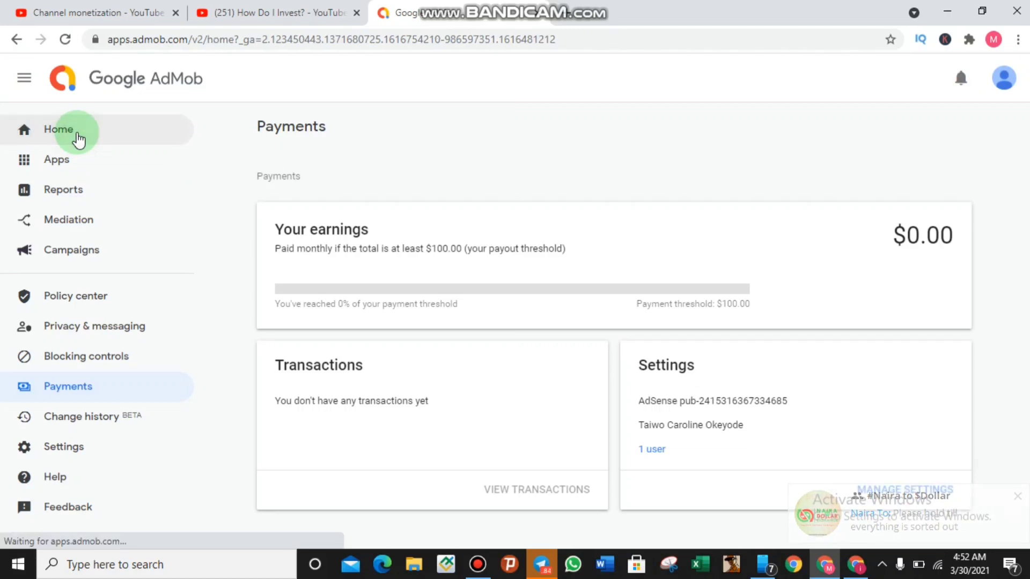
left_click(58, 128)
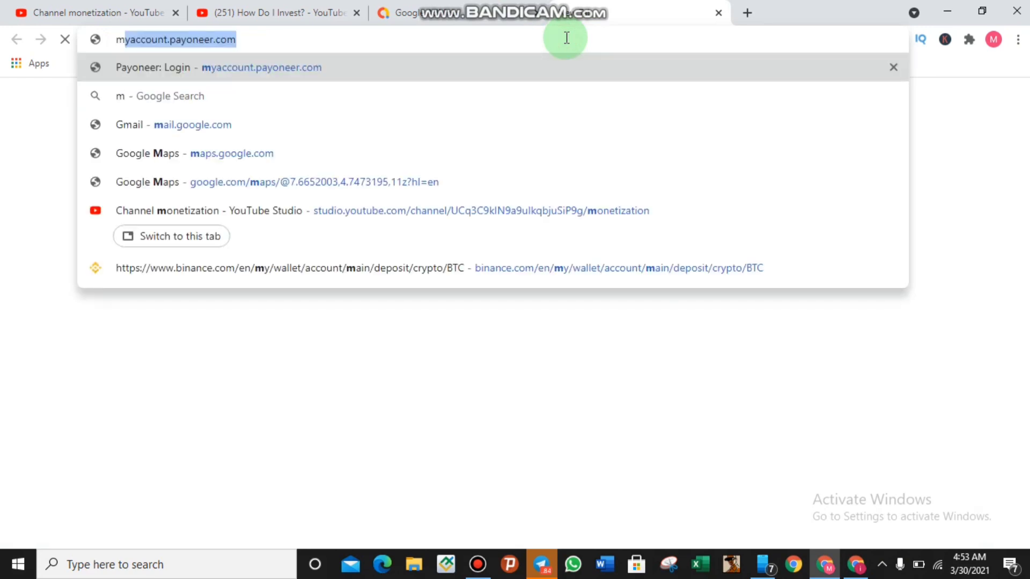
- Go to mail.google.com in the new tab to see the Google AdMob inbox emails
type("mail.google.com/mail/u/0/#inbox")
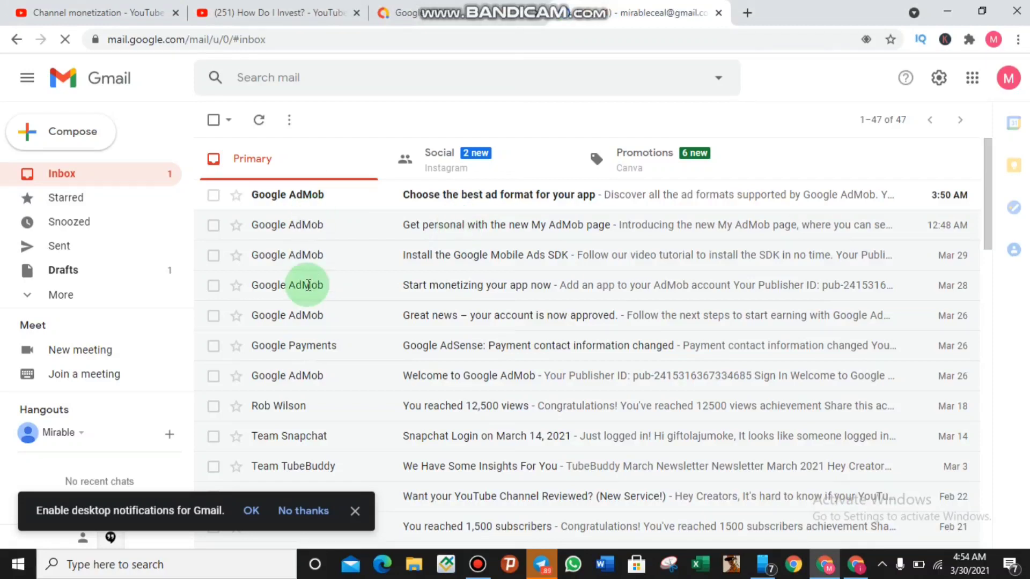
mouse_move(324, 342)
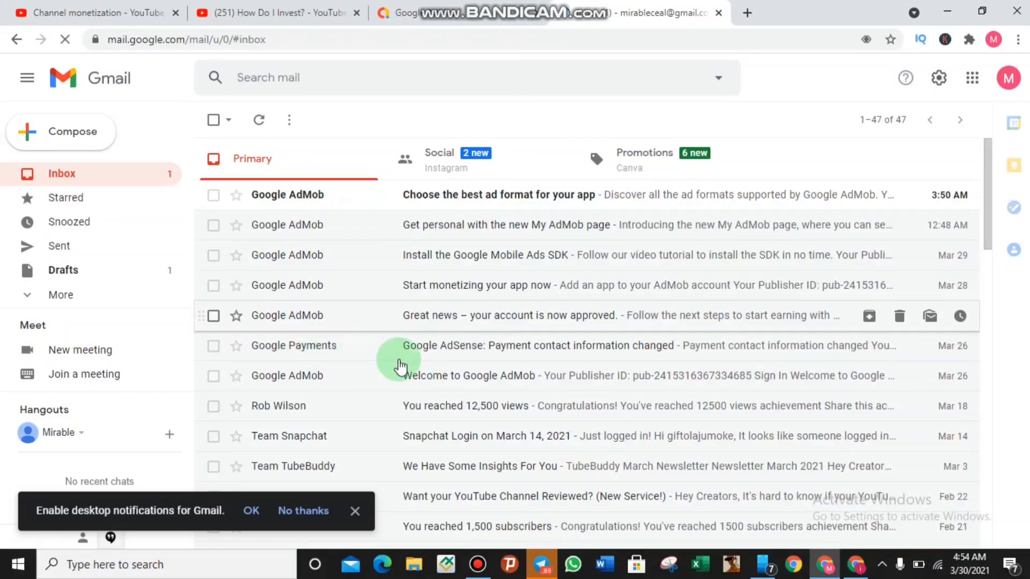
mouse_move(625, 355)
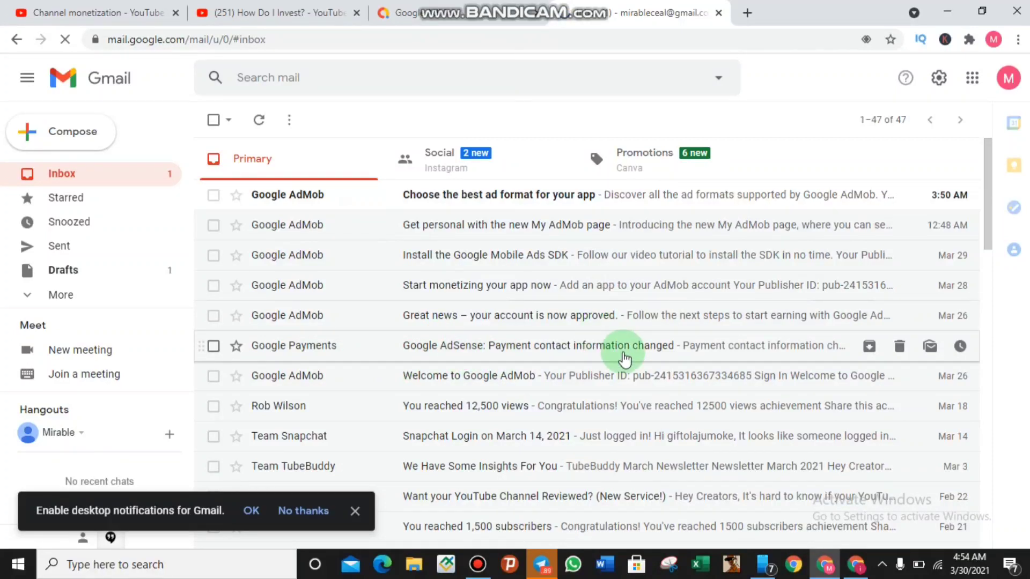
mouse_move(663, 345)
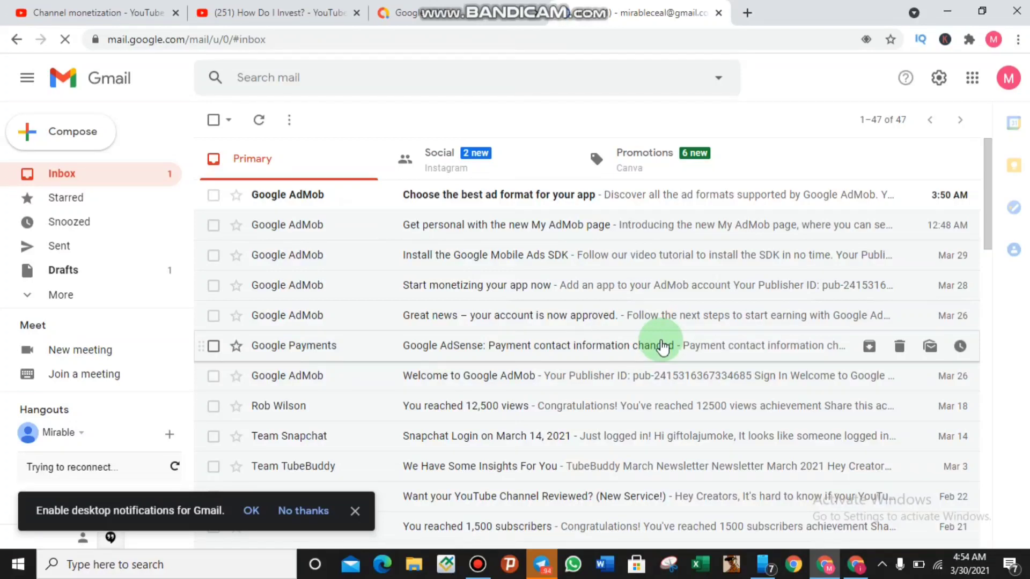
mouse_move(626, 313)
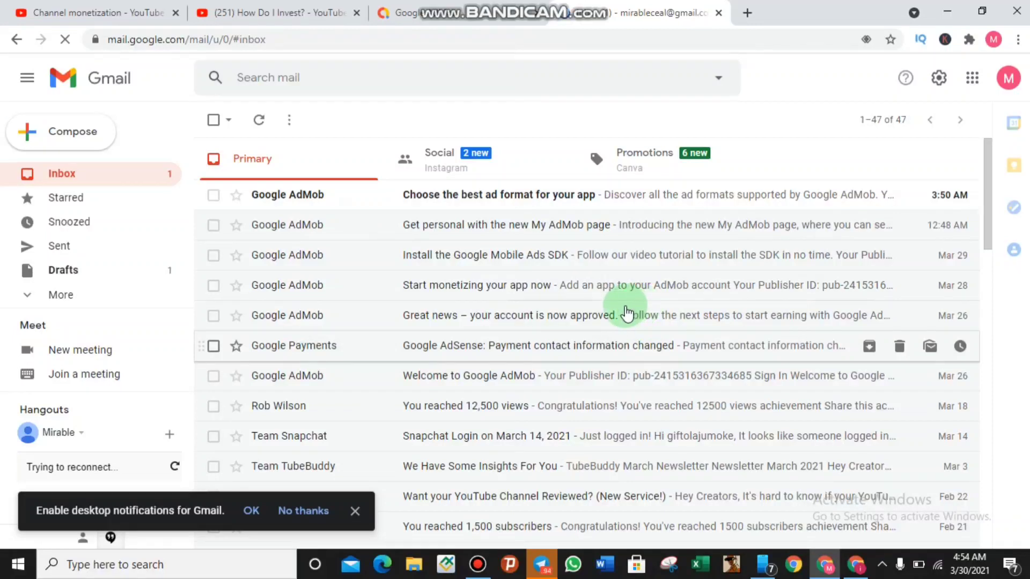
mouse_move(733, 352)
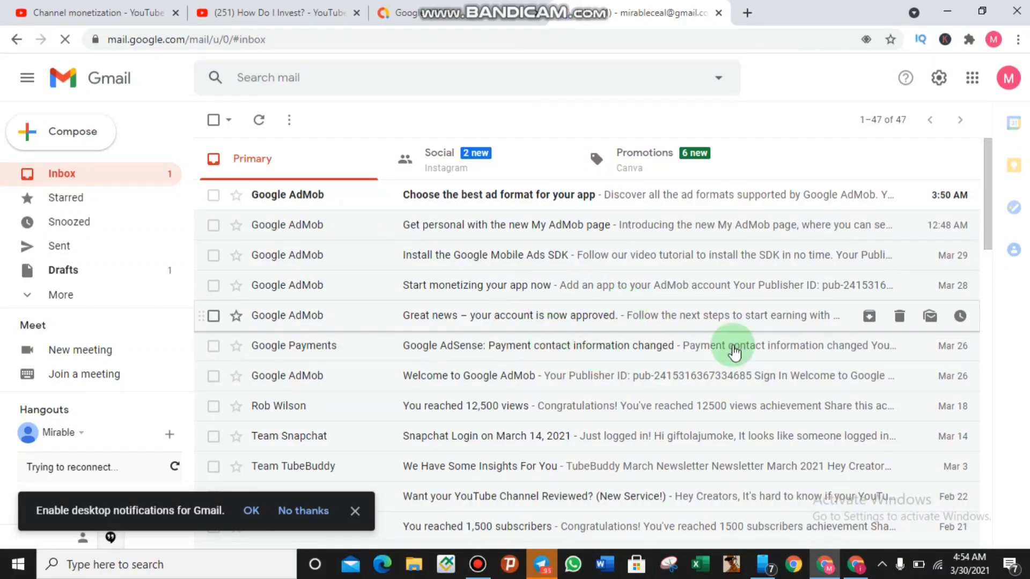
mouse_move(969, 363)
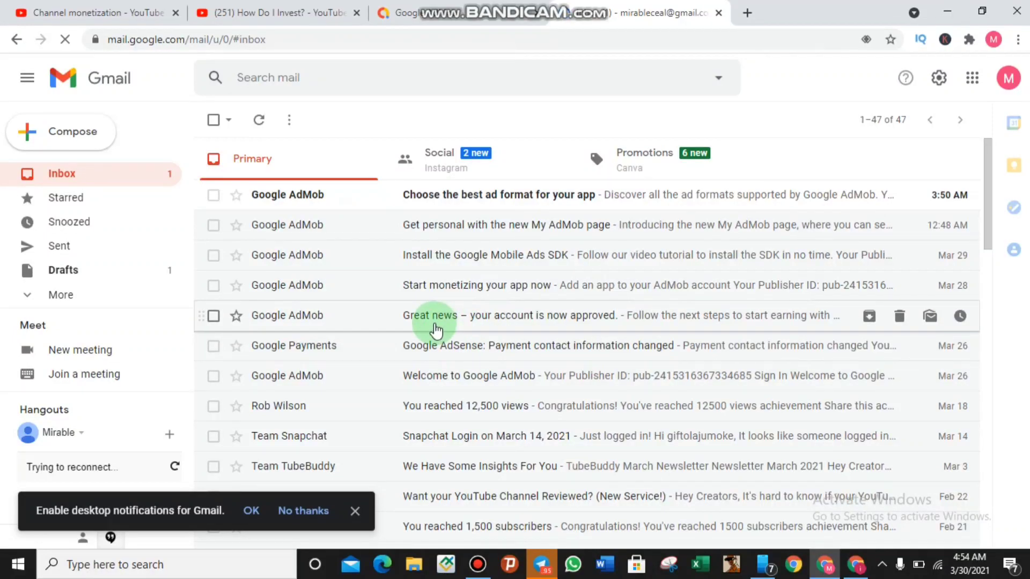
mouse_move(437, 298)
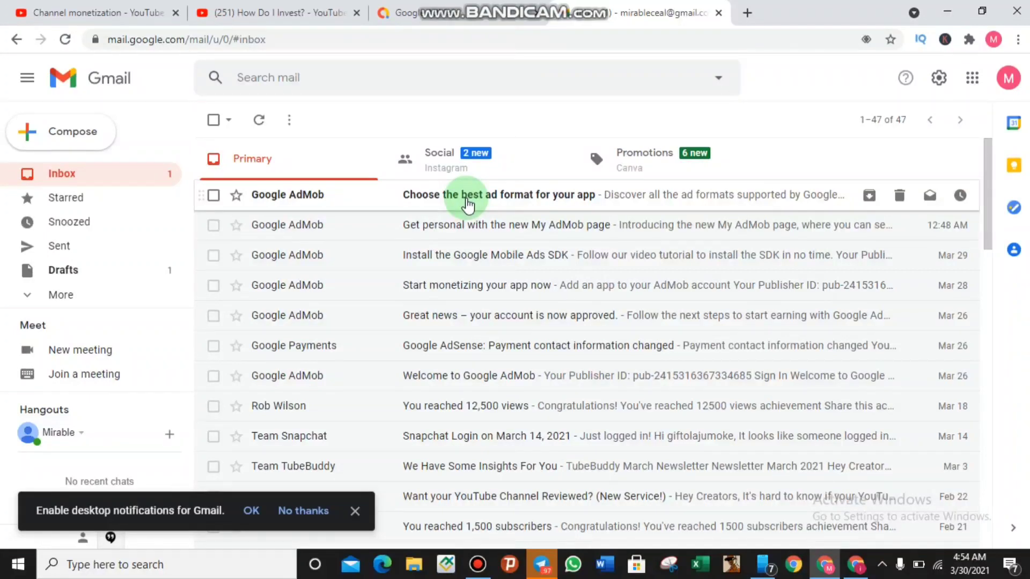
mouse_move(474, 257)
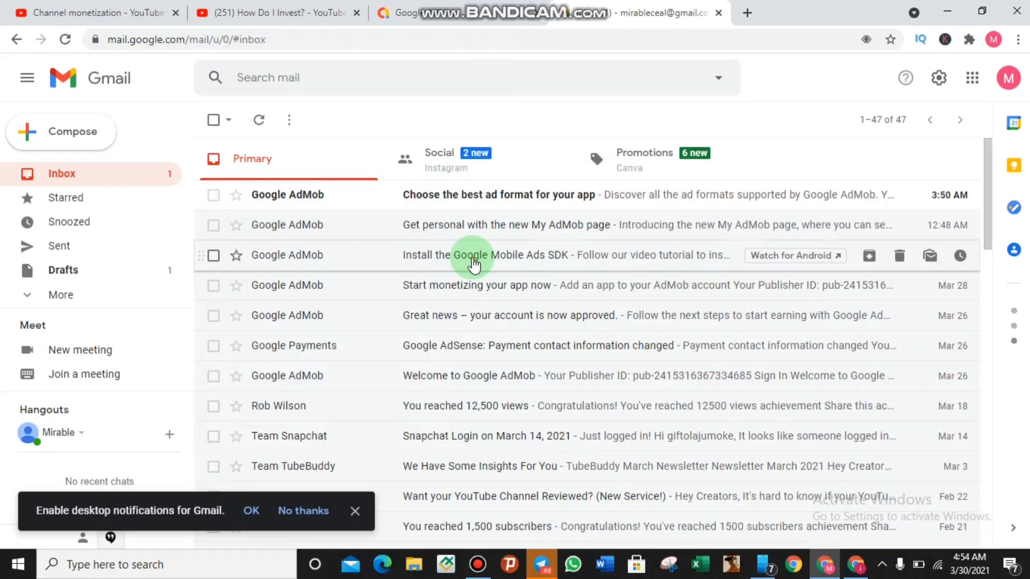
- Read the 'Install the Google Mobile Ads SDK' email down to its iOS, Android and Unity guide links
left_click(475, 256)
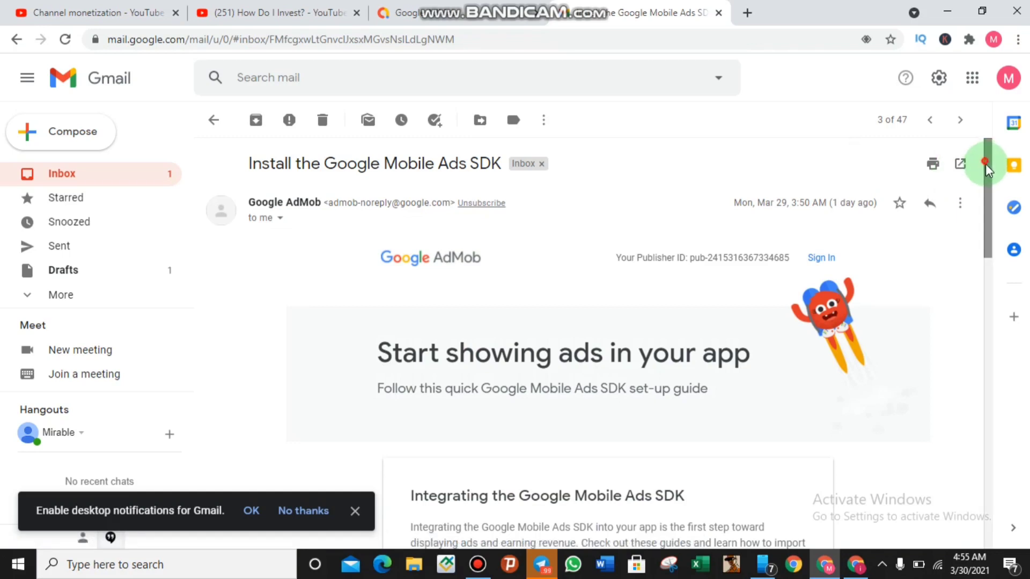
scroll("down", 3)
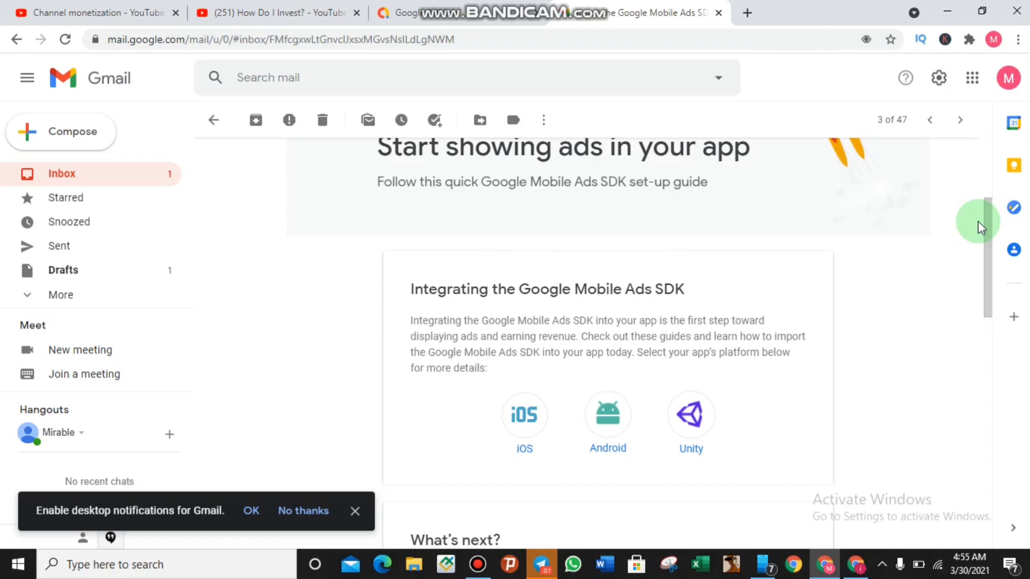
mouse_move(986, 228)
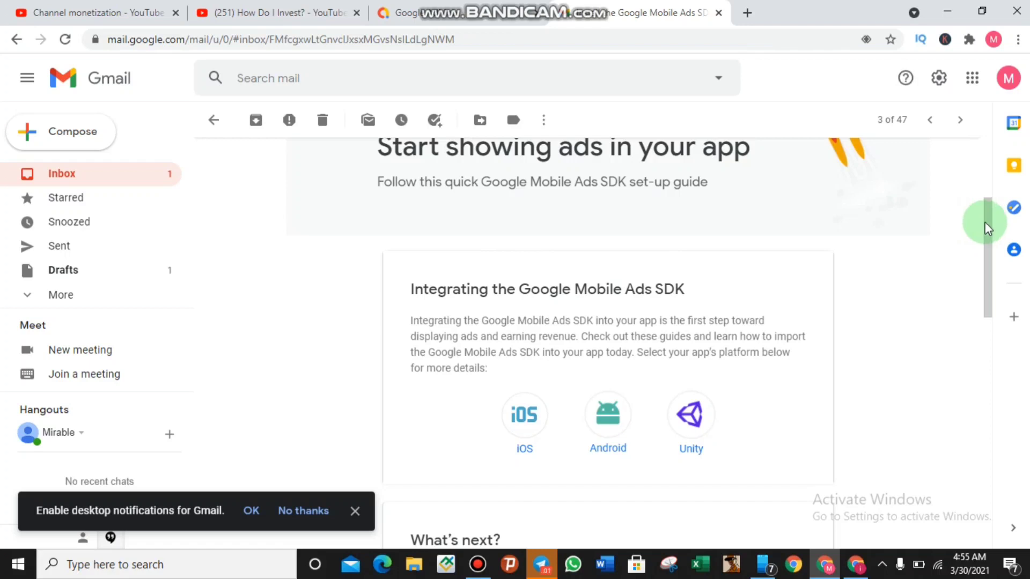
scroll("down", 3)
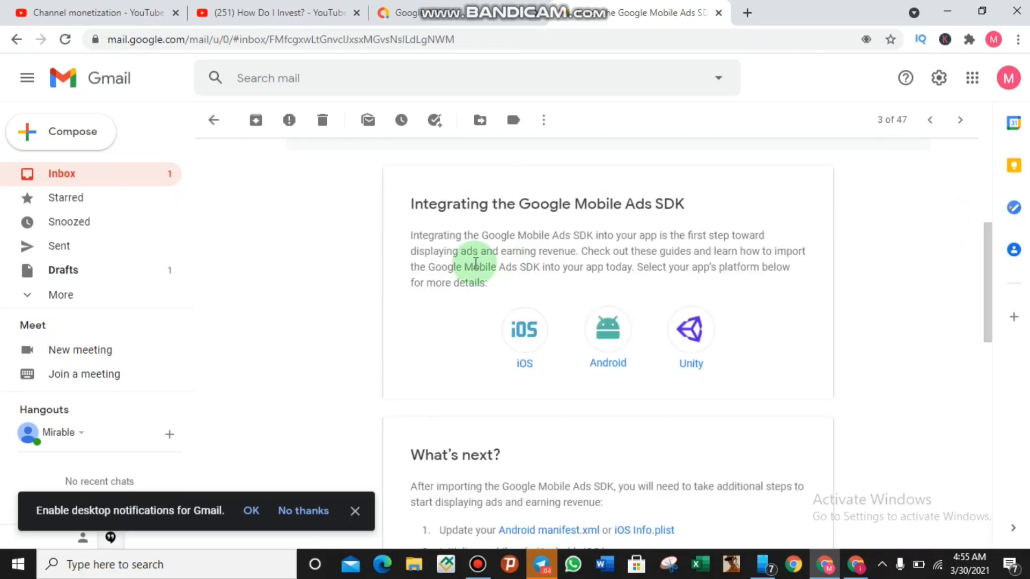
mouse_move(462, 255)
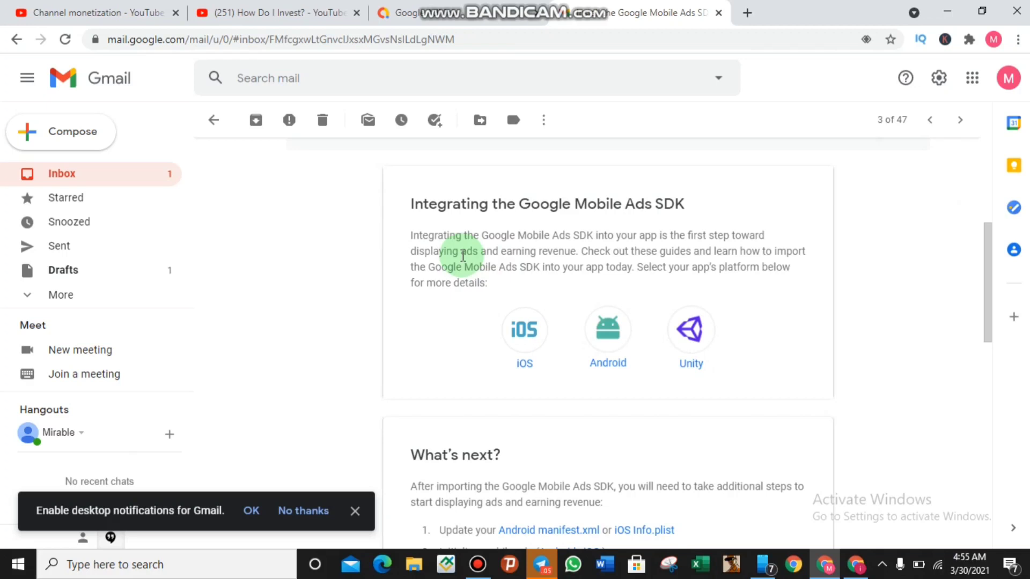
mouse_move(690, 346)
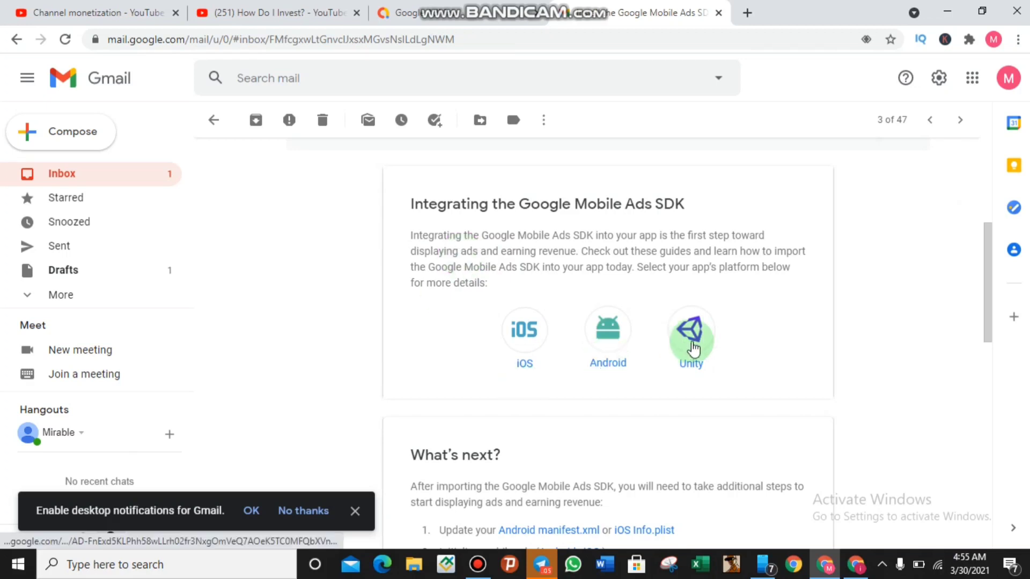
mouse_move(691, 346)
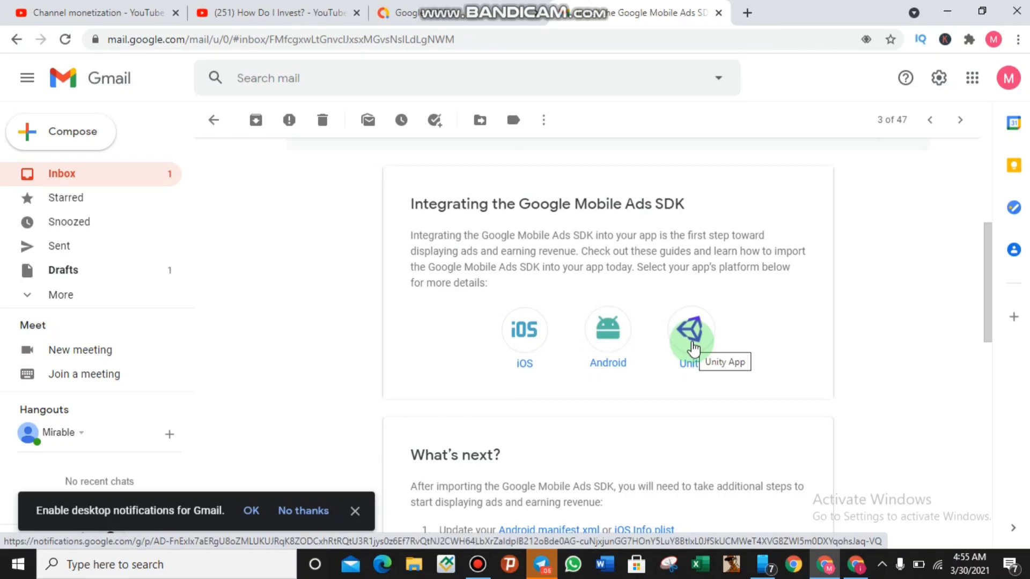
mouse_move(512, 346)
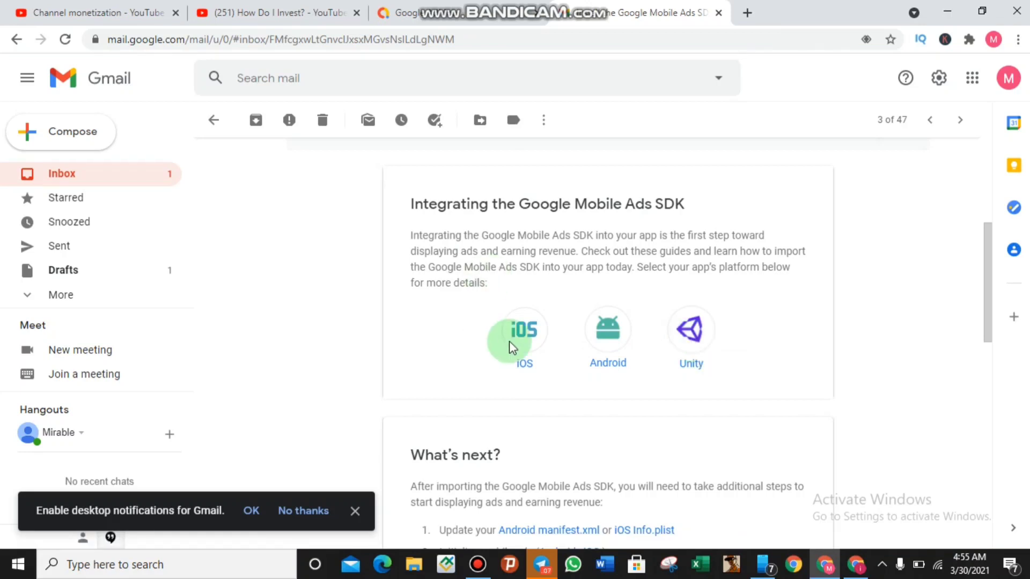
mouse_move(526, 348)
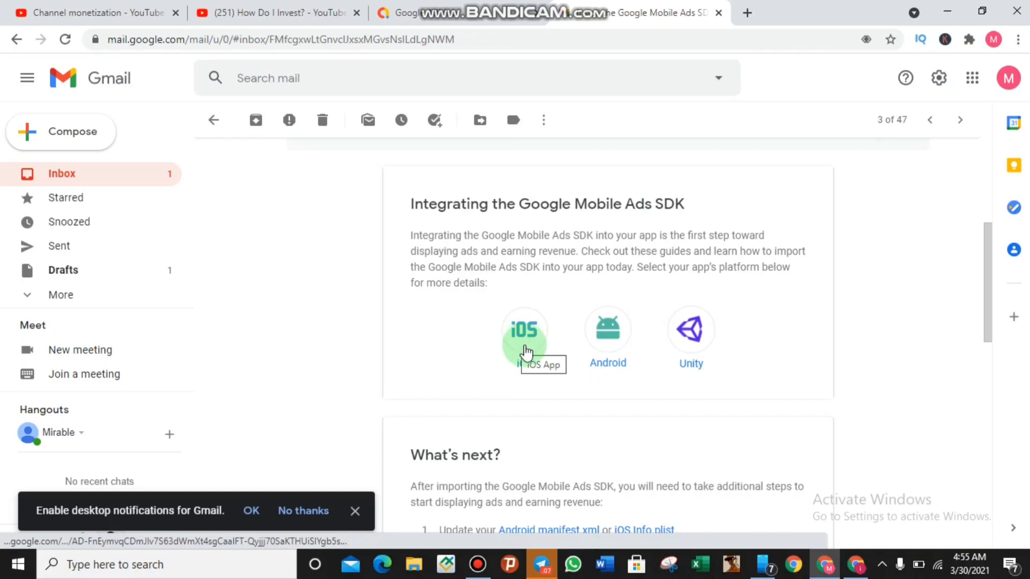
mouse_move(693, 363)
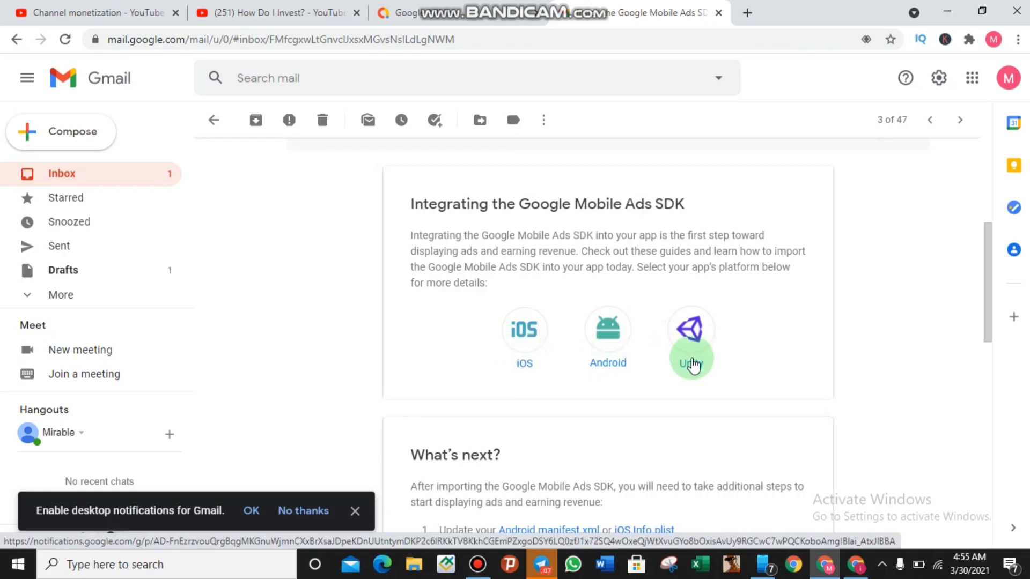